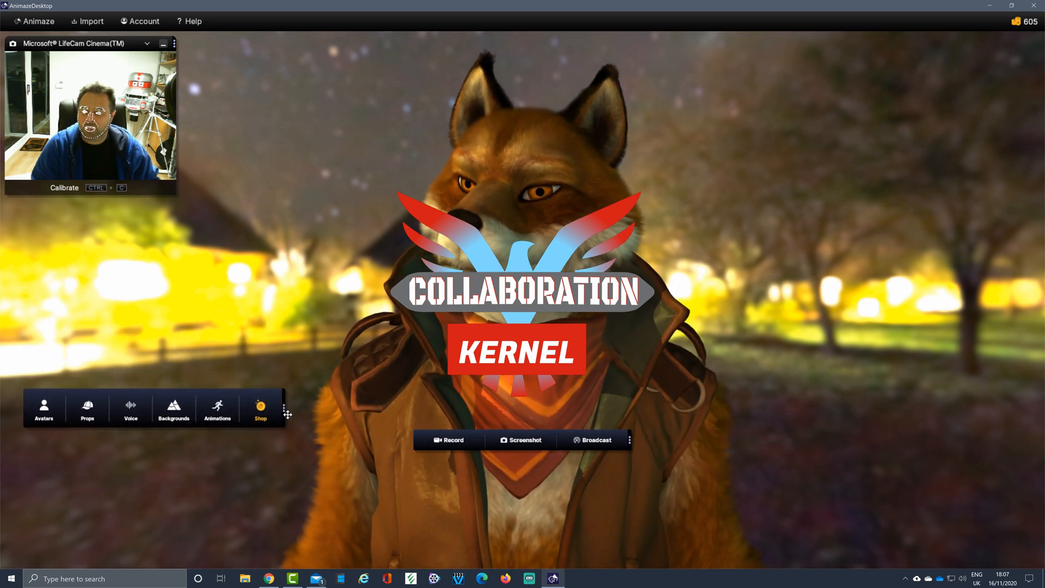
Show the Props catalogue on its Hat page for the fox avatar.
left_click(87, 408)
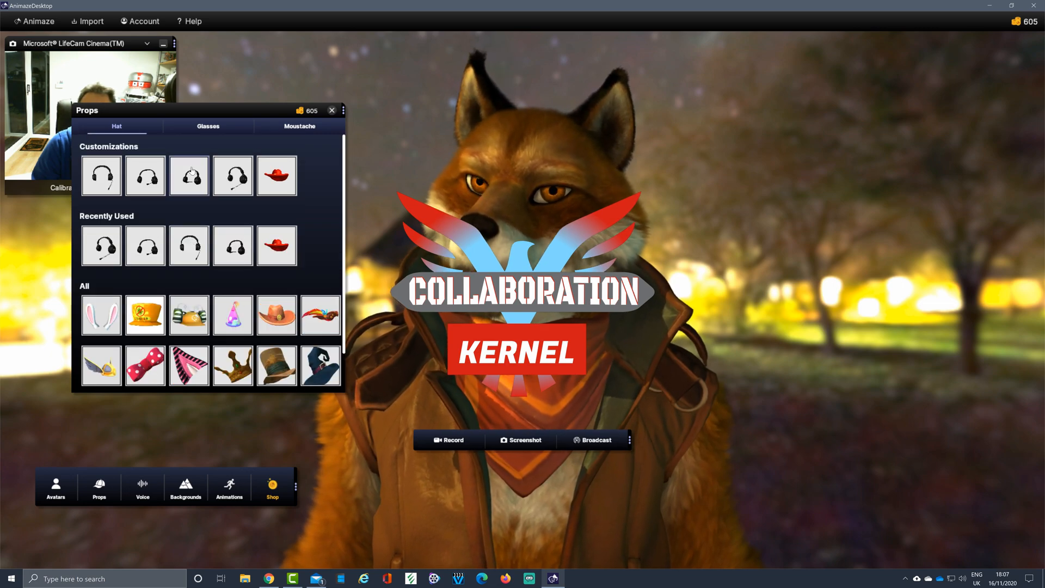
Browse the Glasses and Moustache prop pages, then return to the Hat page.
left_click(208, 126)
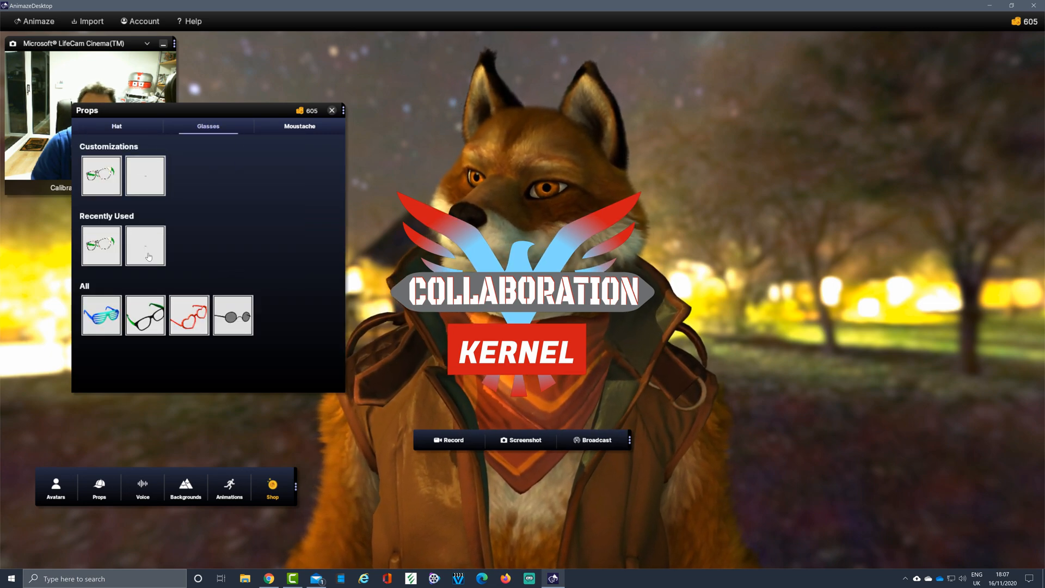
left_click(300, 126)
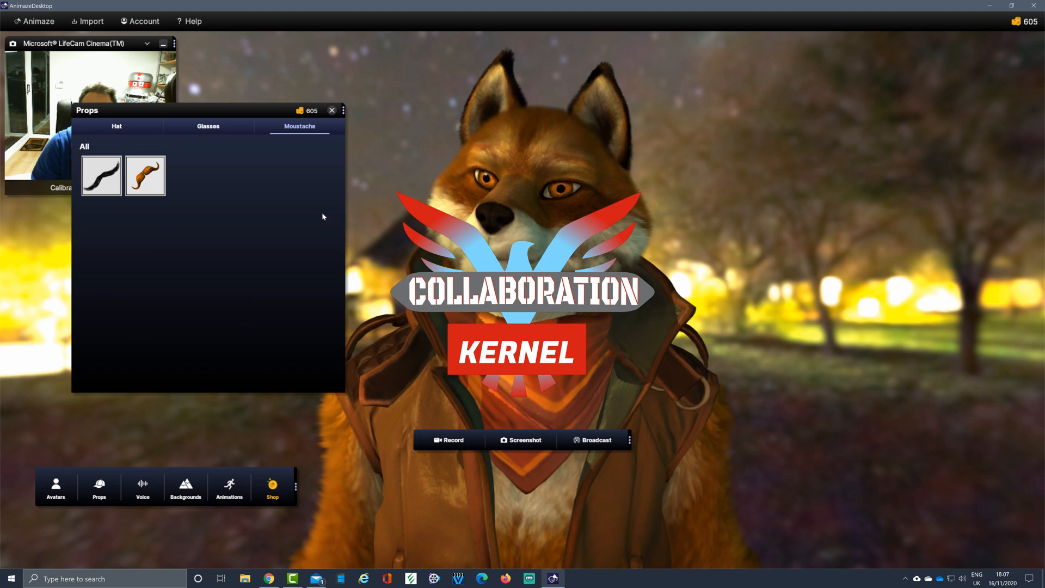
left_click(117, 127)
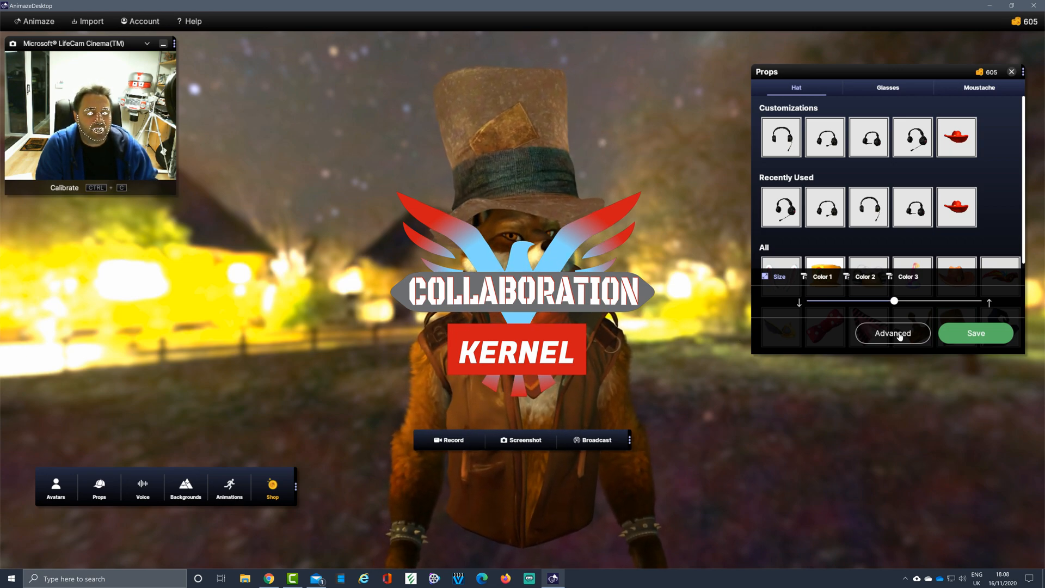
Resize the fox's top hat with the Size slider and bring up its Advanced size and position settings.
left_click_drag(896, 301, 917, 302)
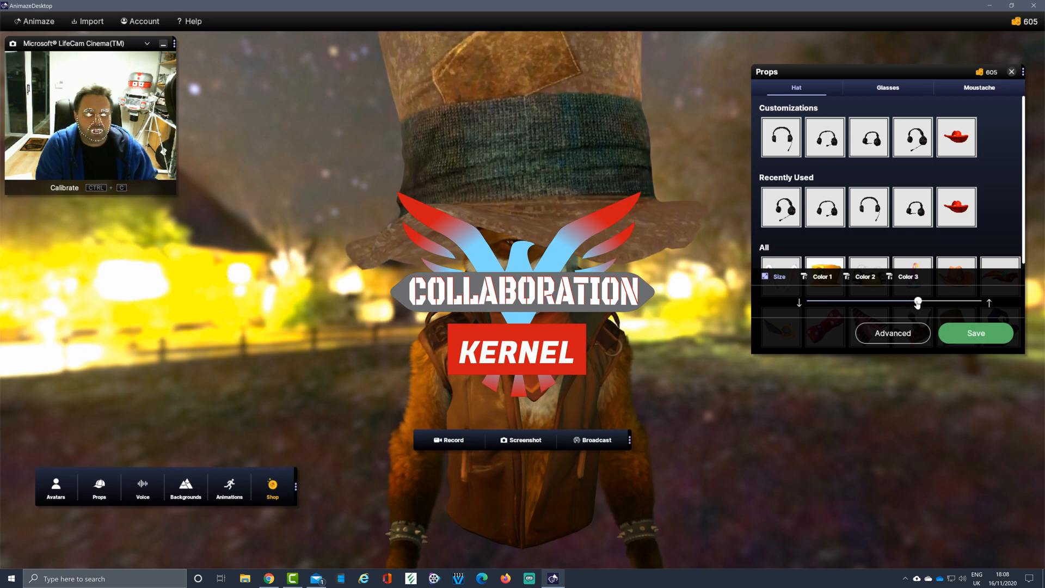
left_click_drag(918, 302, 887, 302)
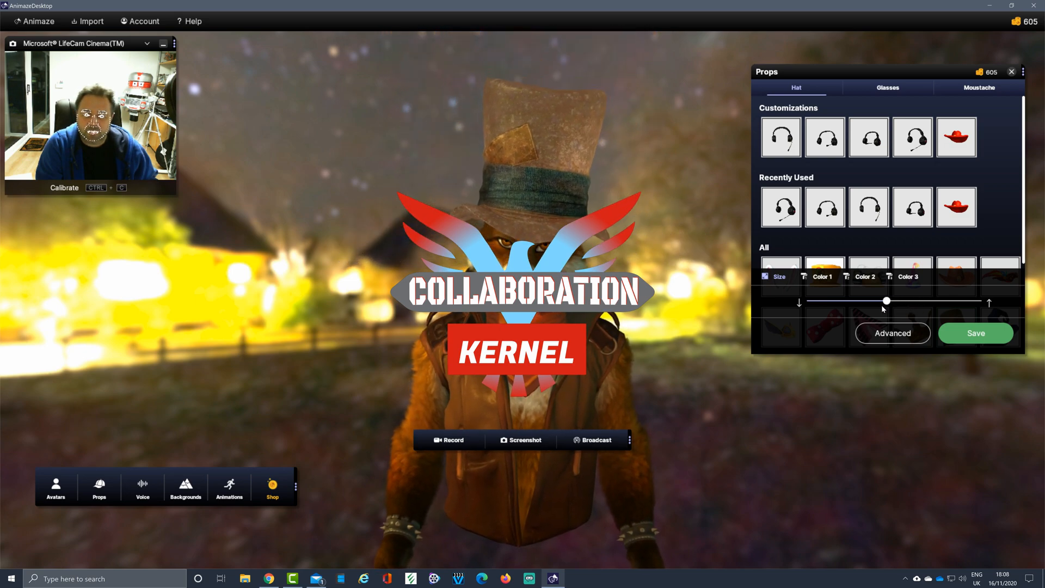
left_click_drag(886, 302, 879, 302)
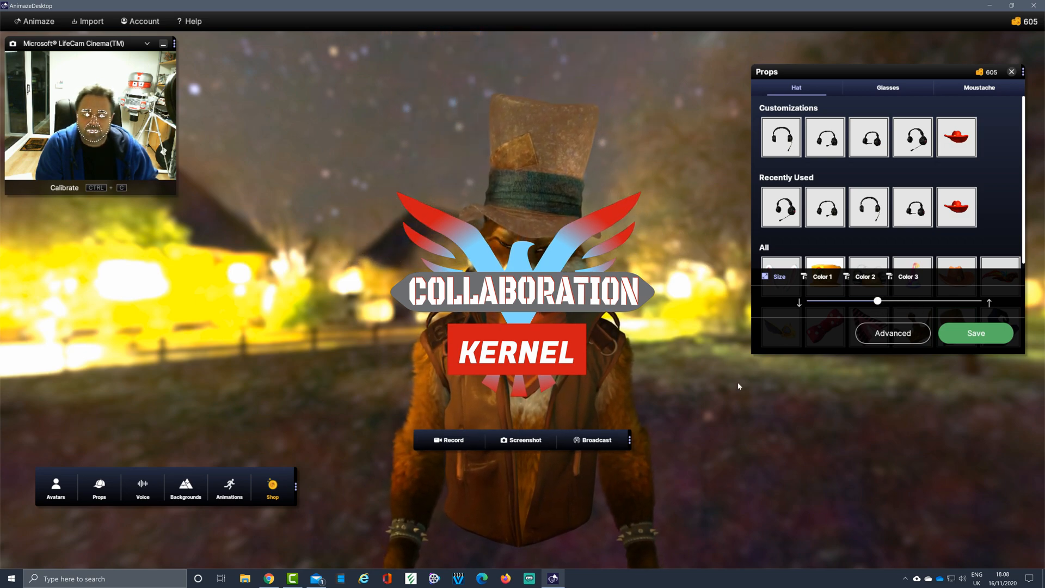
left_click(893, 334)
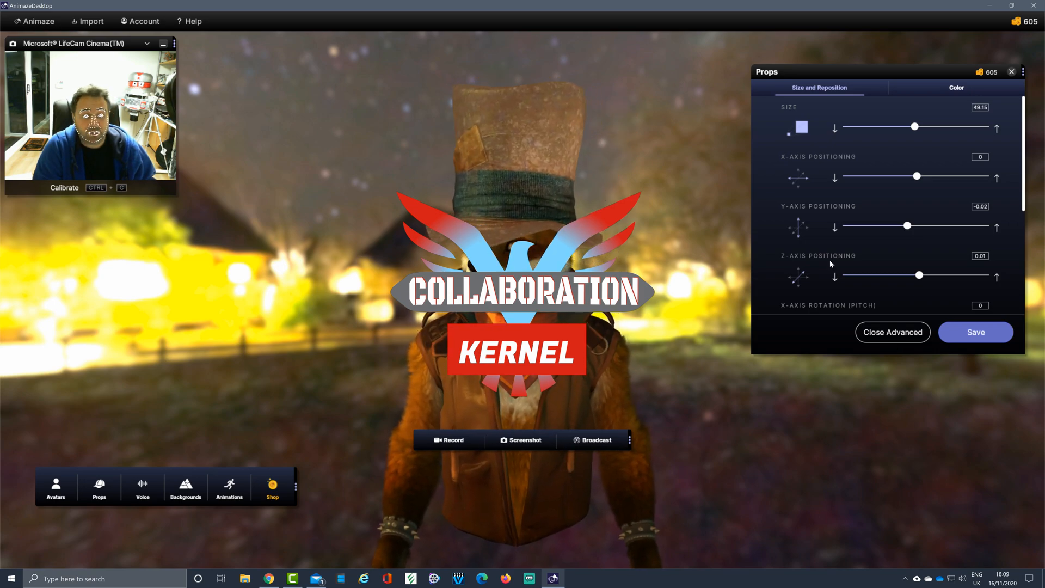
Shrink the top hat to size 44.52 and set its Z-axis position to -0.01.
left_click_drag(914, 126, 916, 127)
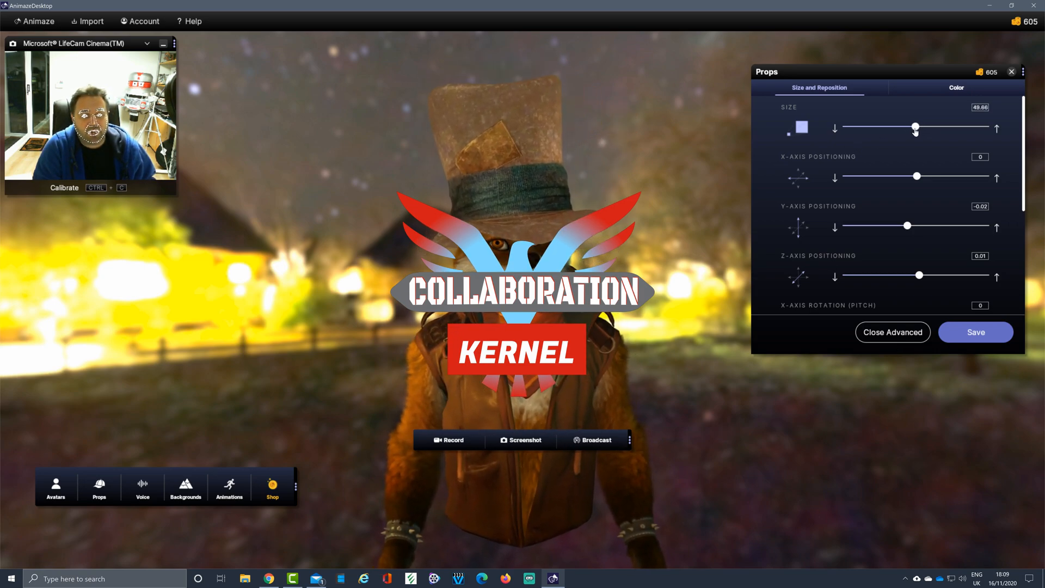
left_click_drag(916, 127, 907, 127)
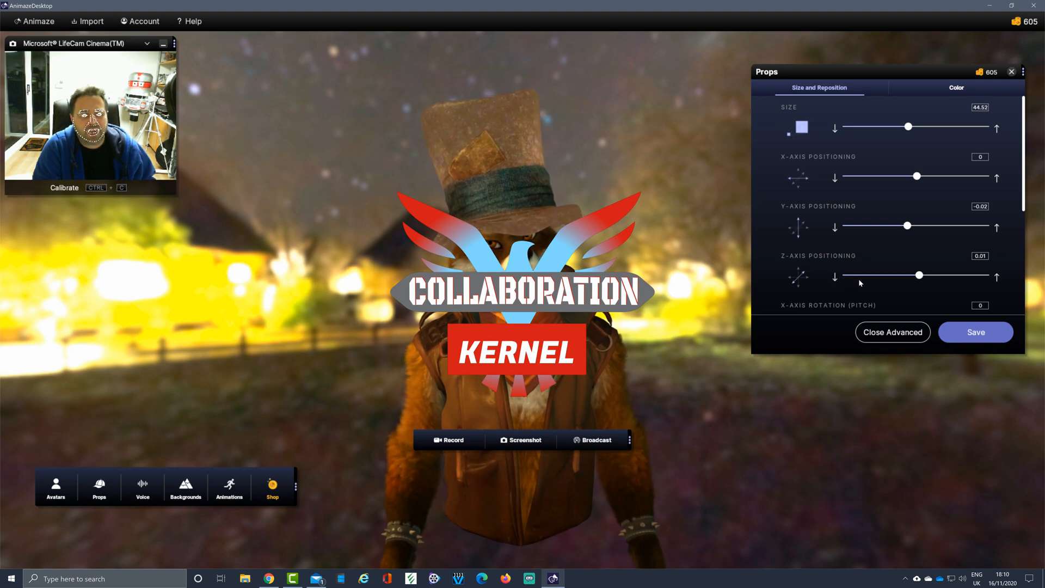
left_click_drag(921, 275, 947, 276)
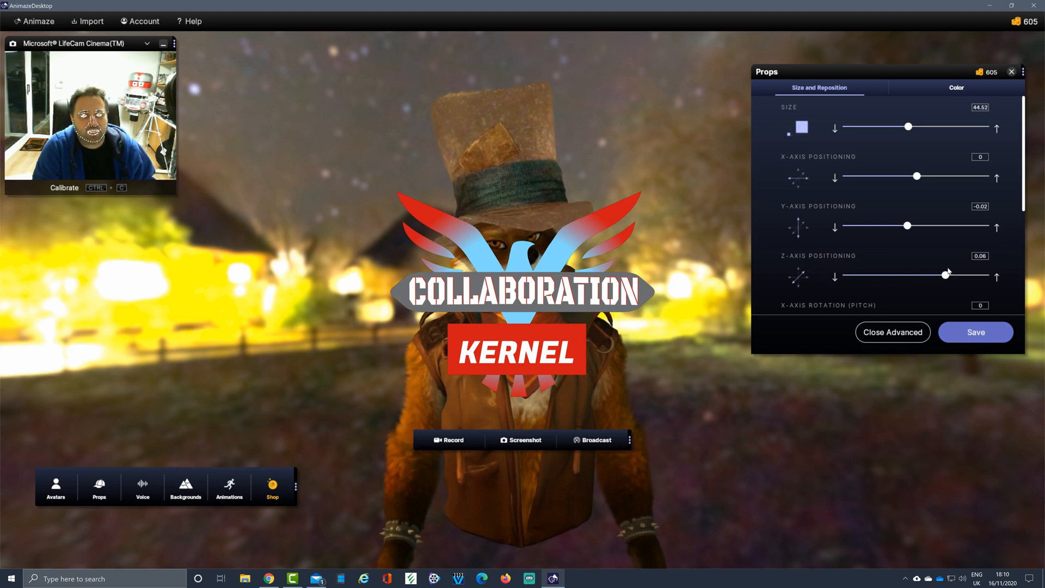
left_click_drag(946, 275, 926, 275)
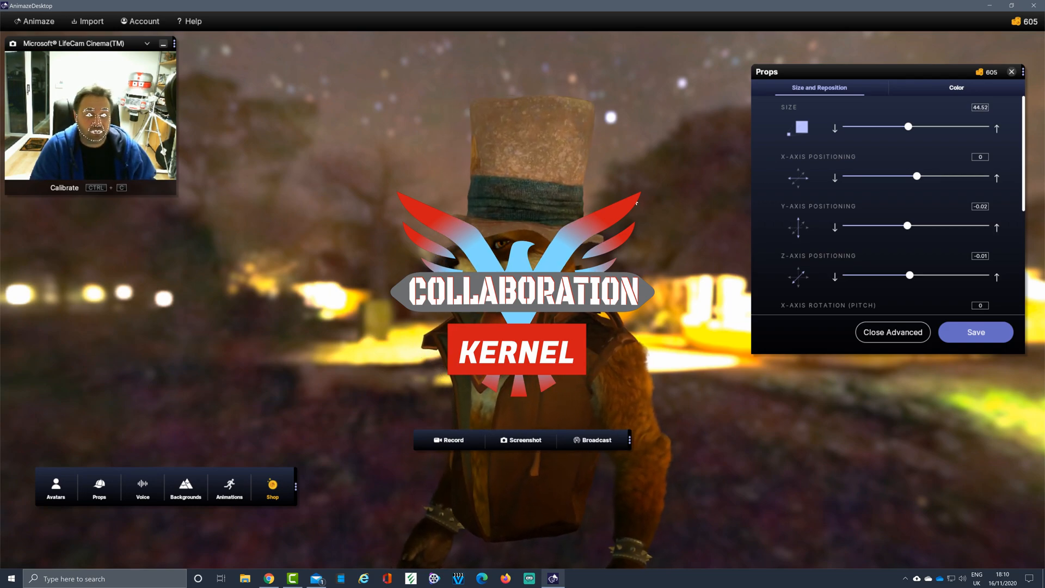
Recolour the hat: pink crown (Color 2), orange patch (Color 3) and a red band (Color 1) after trying yellow and green.
left_click(956, 87)
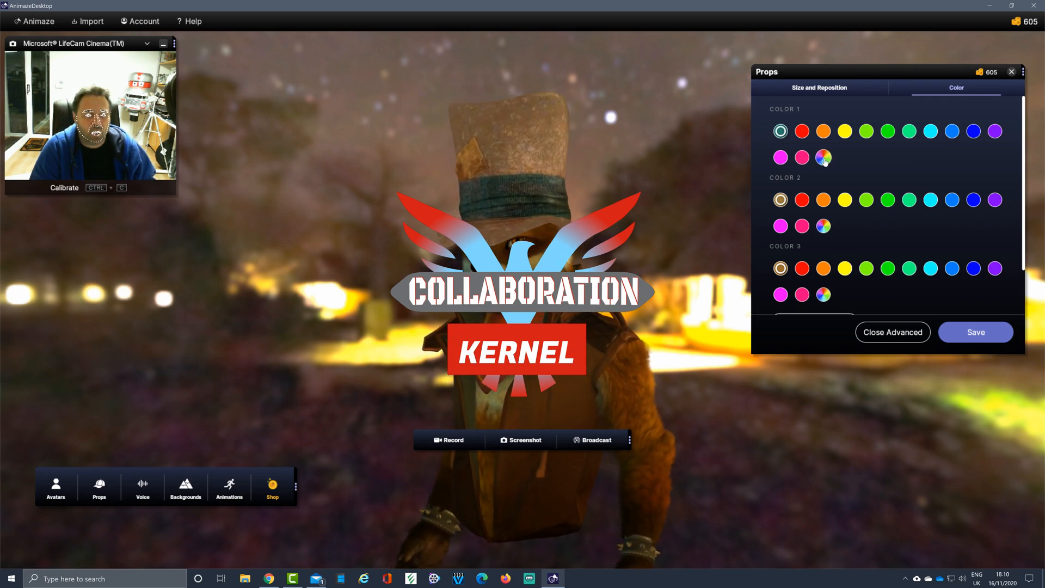
left_click(824, 130)
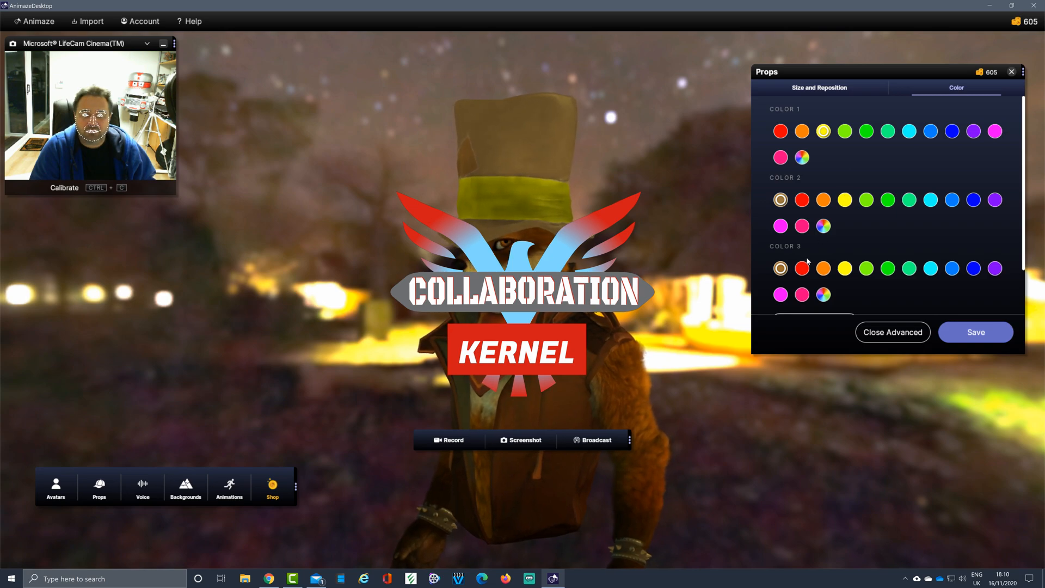
left_click(867, 131)
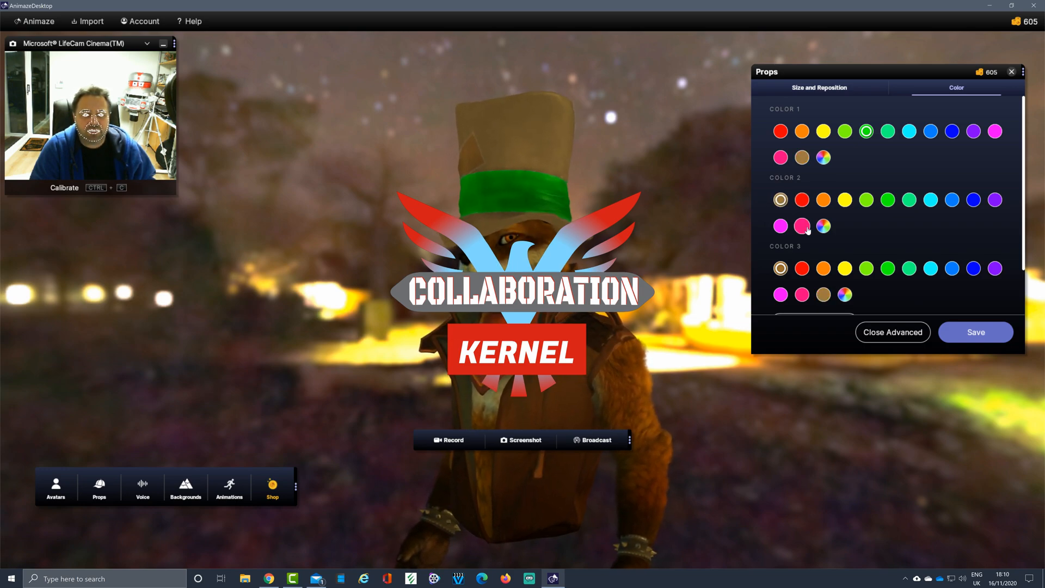
left_click(781, 227)
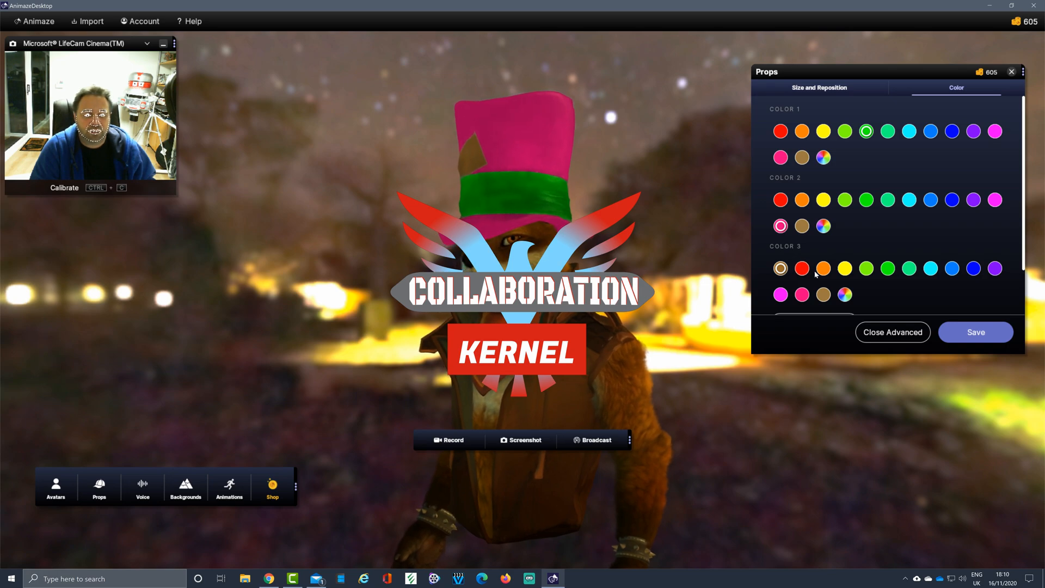
left_click(801, 268)
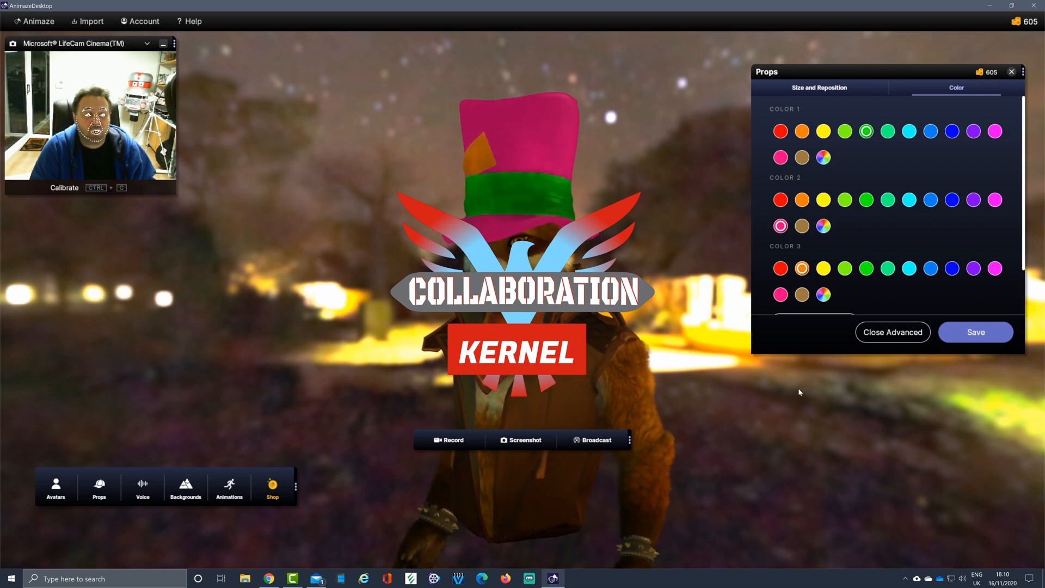
left_click(801, 131)
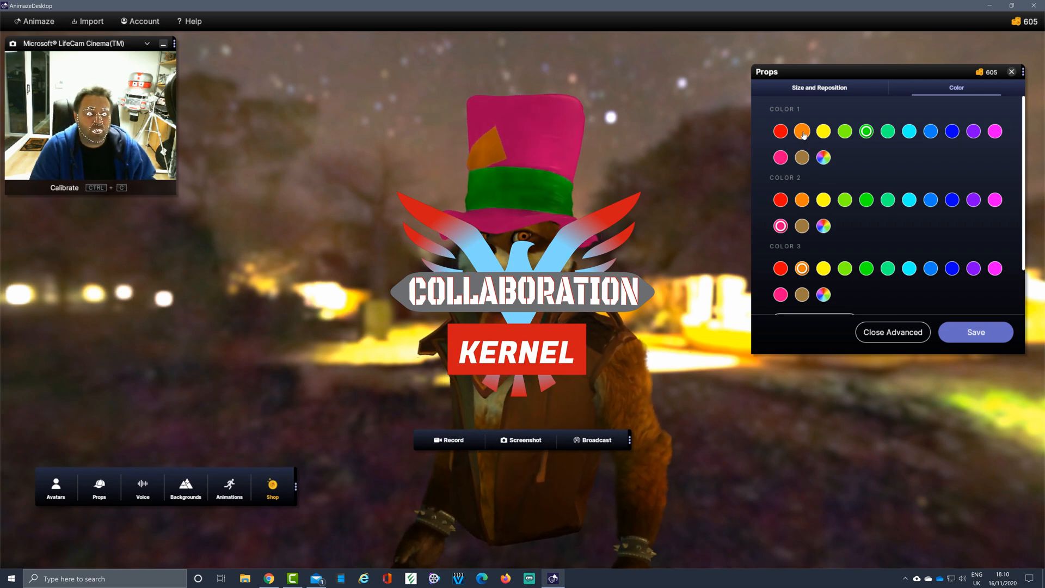
left_click(781, 131)
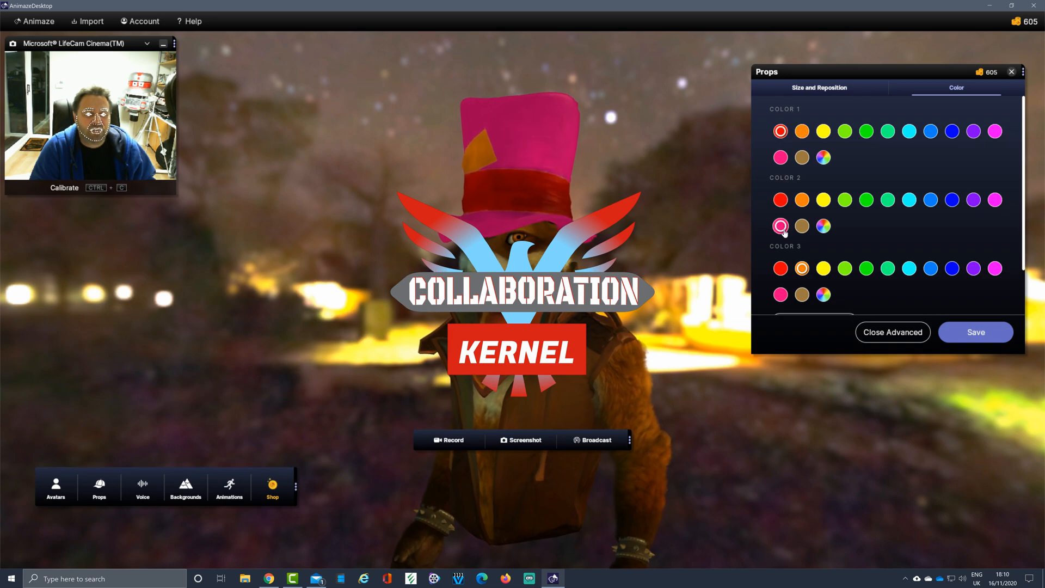